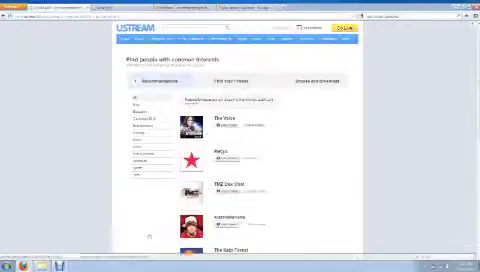
scroll(down, 3)
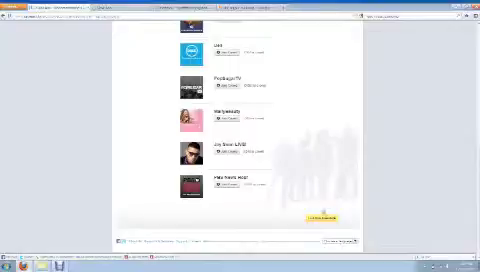